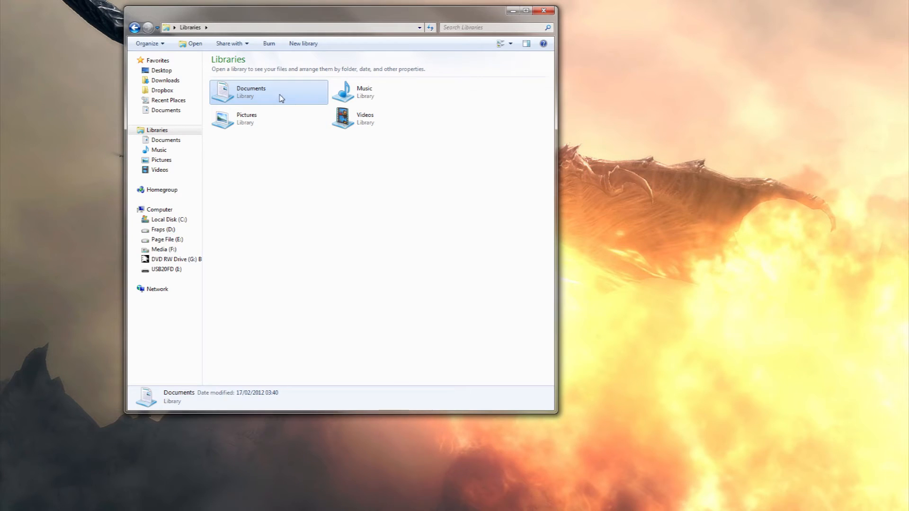
# Navigate to Documents > My Games > Skyrim to reach Skyrim.ini
pyautogui.doubleClick(251, 91)
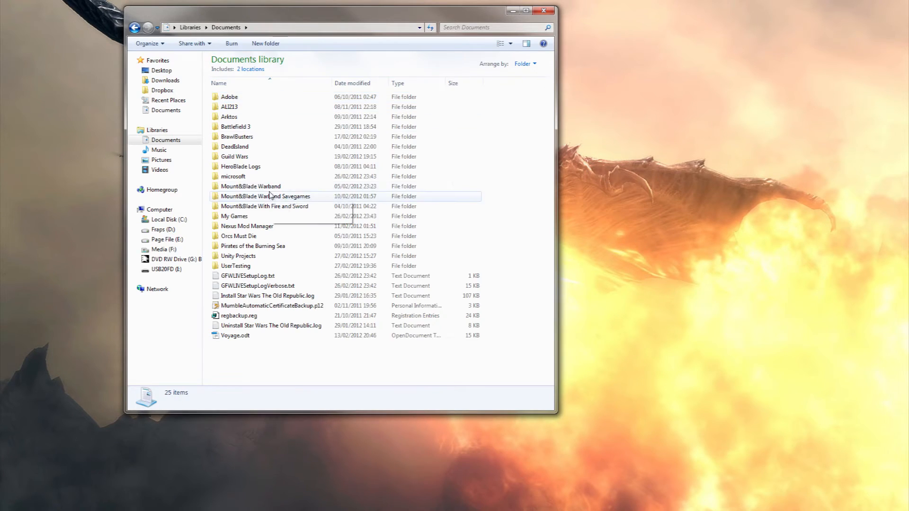
pyautogui.doubleClick(234, 216)
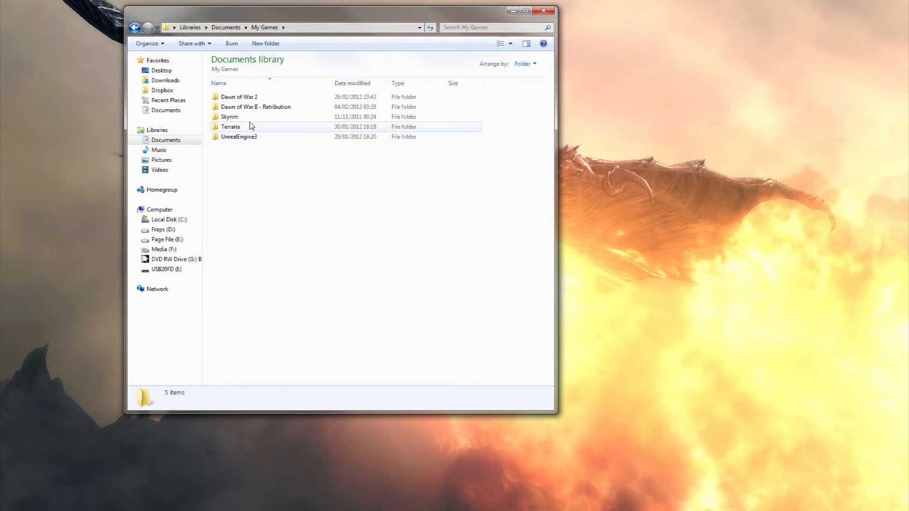
pyautogui.doubleClick(229, 116)
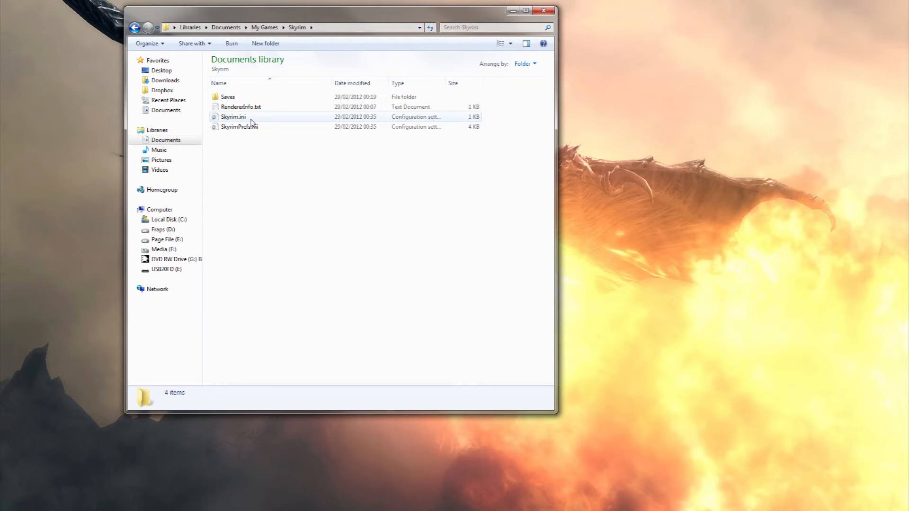
pyautogui.moveTo(240, 126)
pyautogui.write('b')
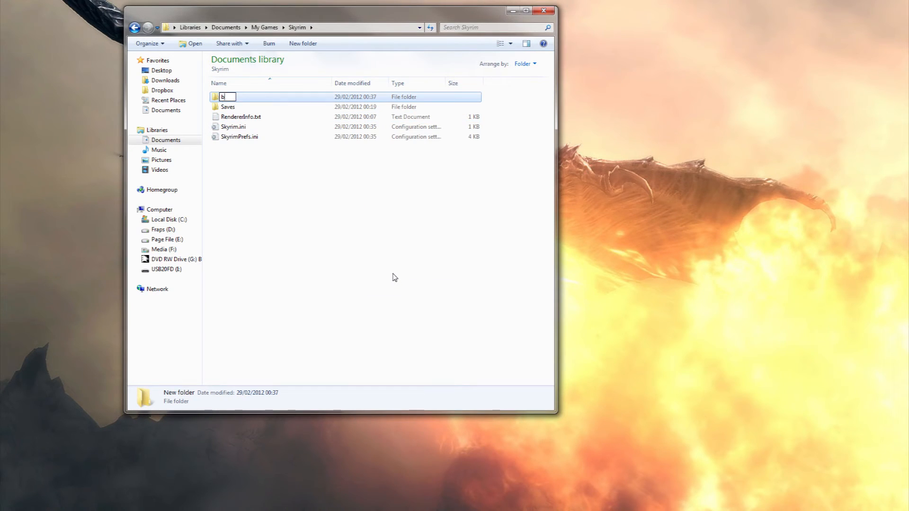
# Name the new folder 'backup', copy Skyrim.ini into it, then load the original Skyrim.ini in Notepad
pyautogui.write('ackup')
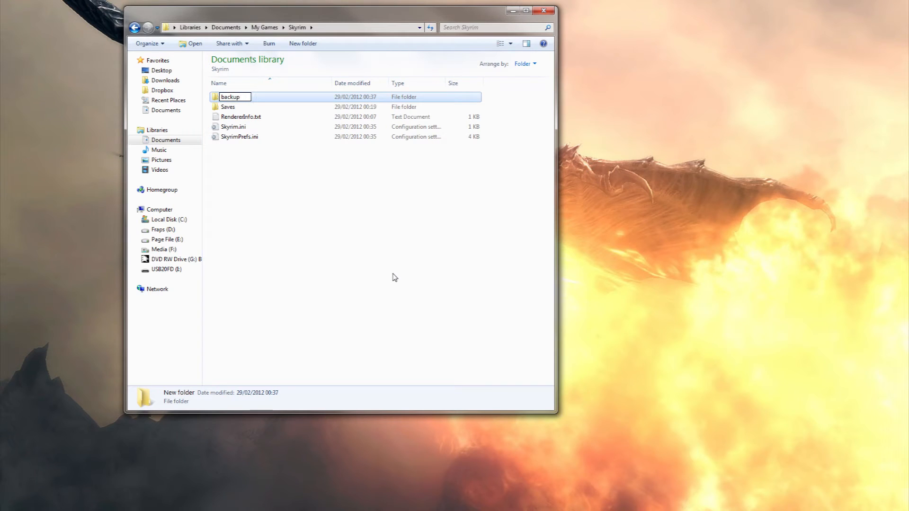
pyautogui.click(234, 126)
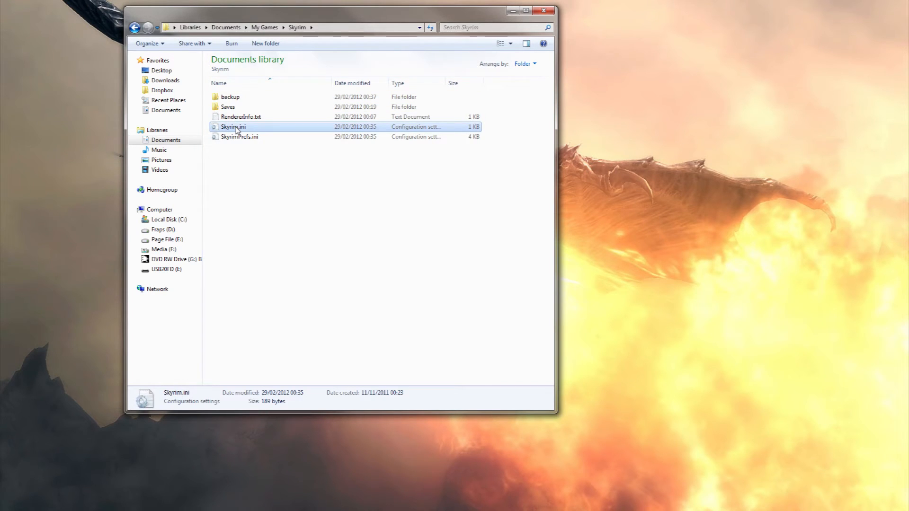
pyautogui.rightClick(233, 126)
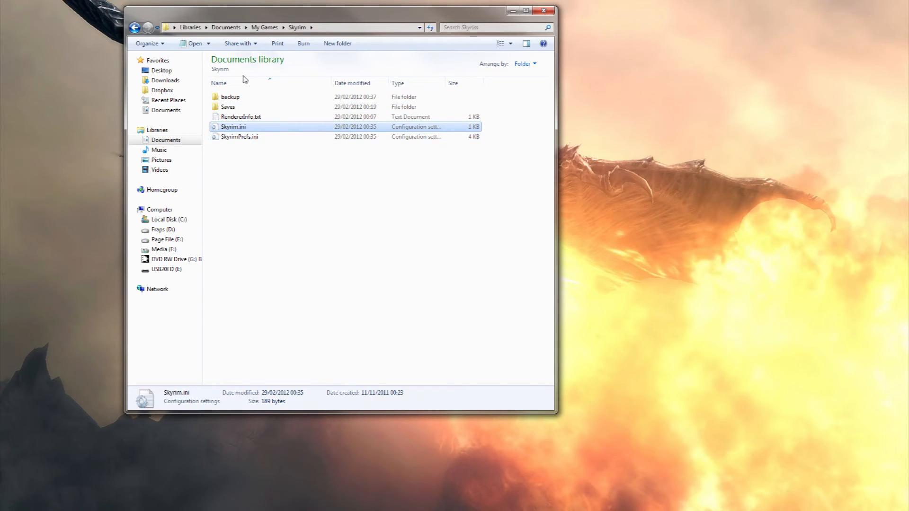
pyautogui.moveTo(235, 104)
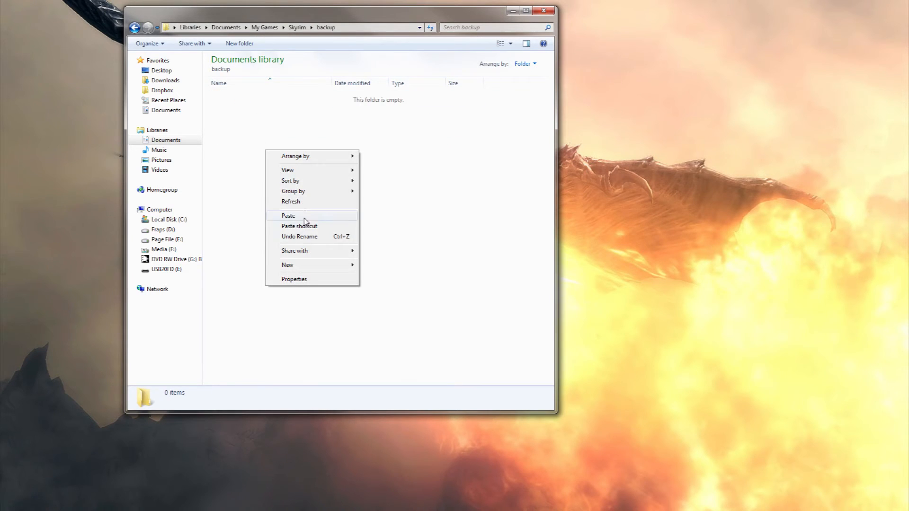
pyautogui.click(288, 215)
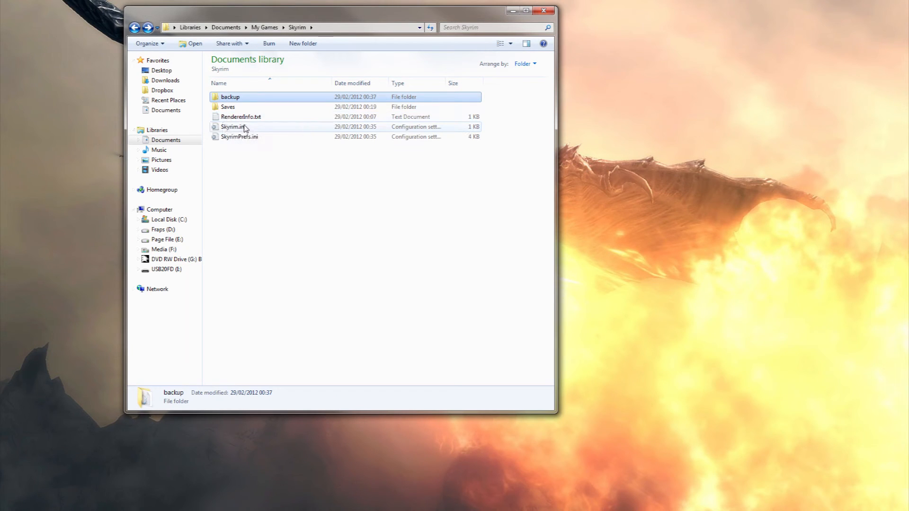
pyautogui.doubleClick(233, 126)
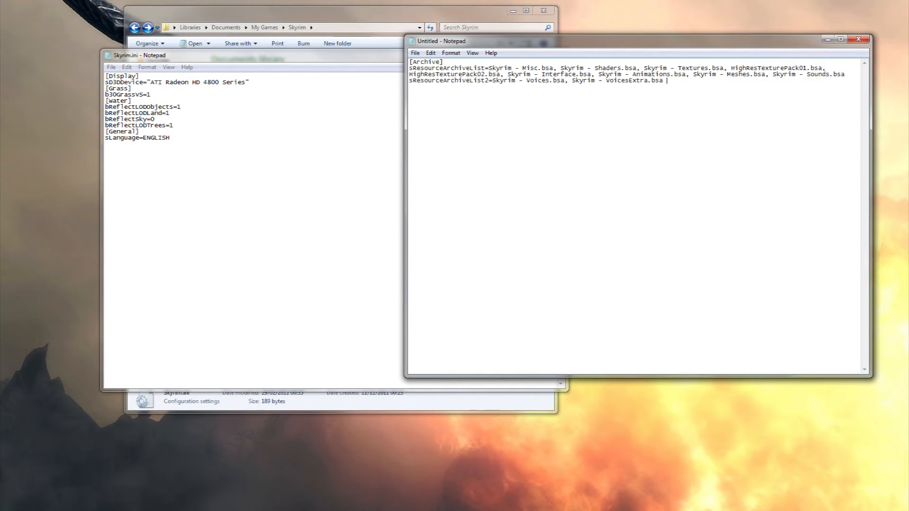
# Append an [Archive] section with the copied resource archive lists to Skyrim.ini, save and close it
pyautogui.rightClick(458, 79)
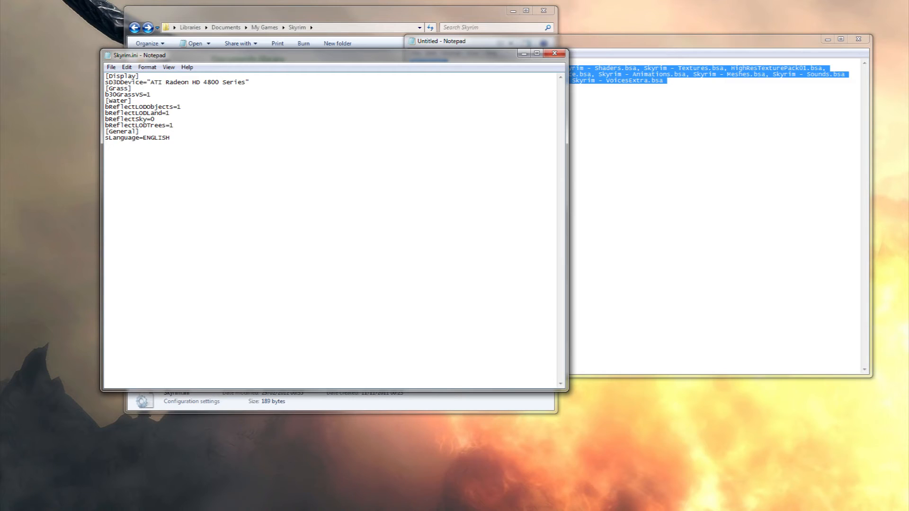
pyautogui.write('[Archive]')
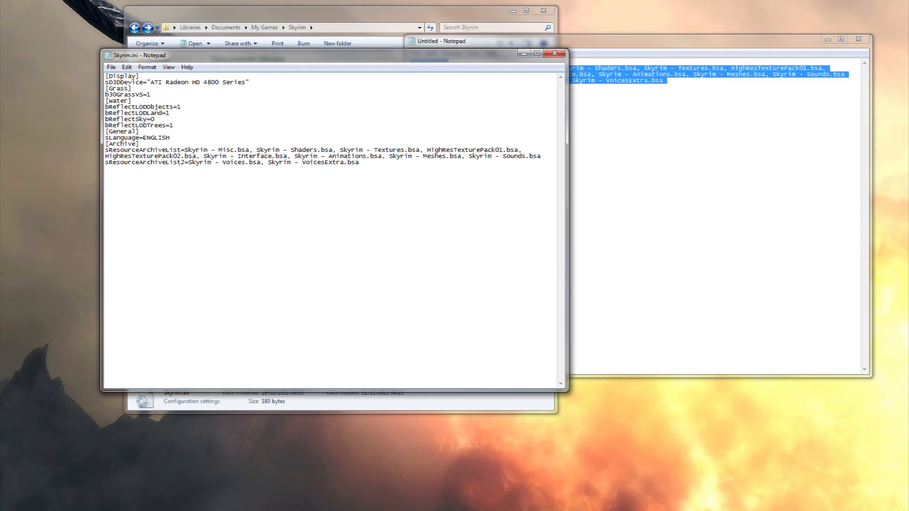
pyautogui.click(110, 67)
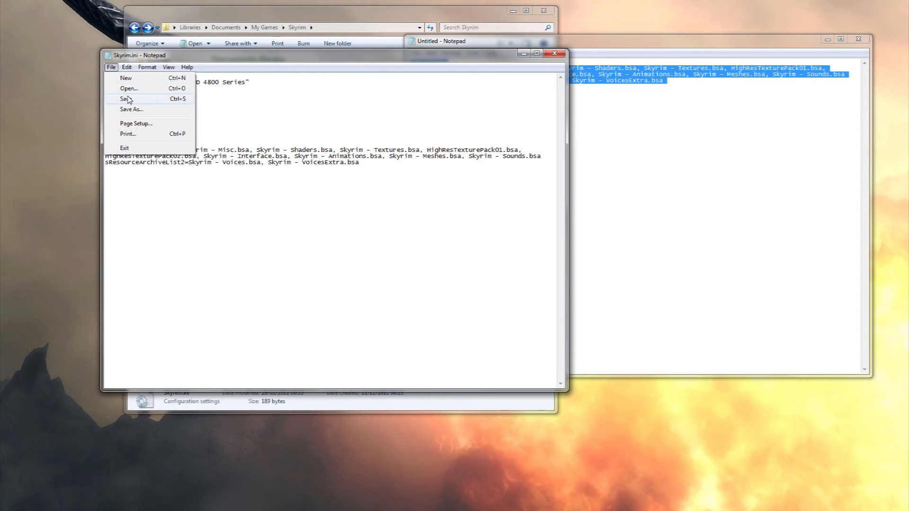
pyautogui.click(125, 99)
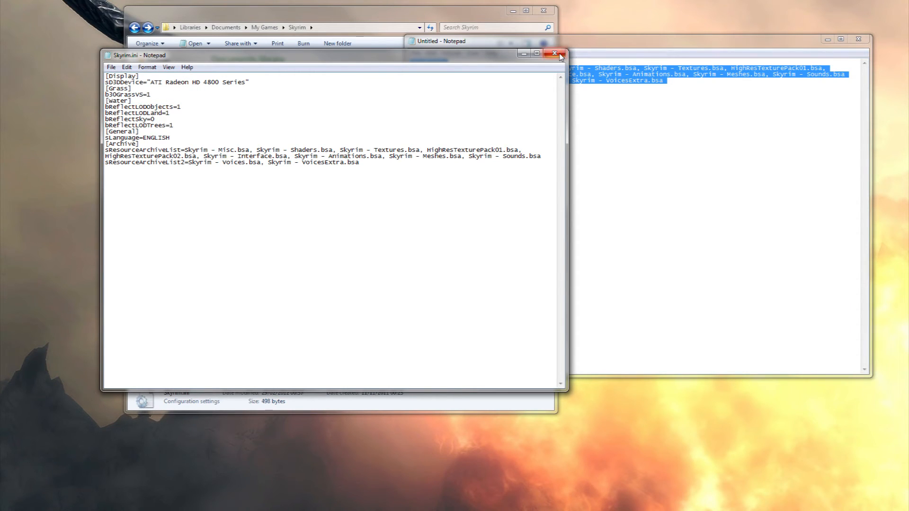
pyautogui.click(555, 54)
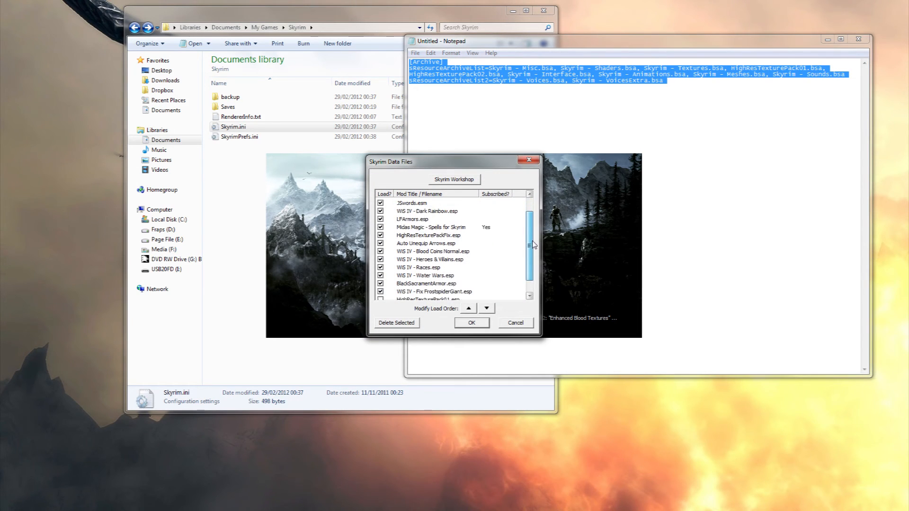
# Scroll the Data Files list to the HighResTexturePack entries and close the dialog
pyautogui.scroll(-3)
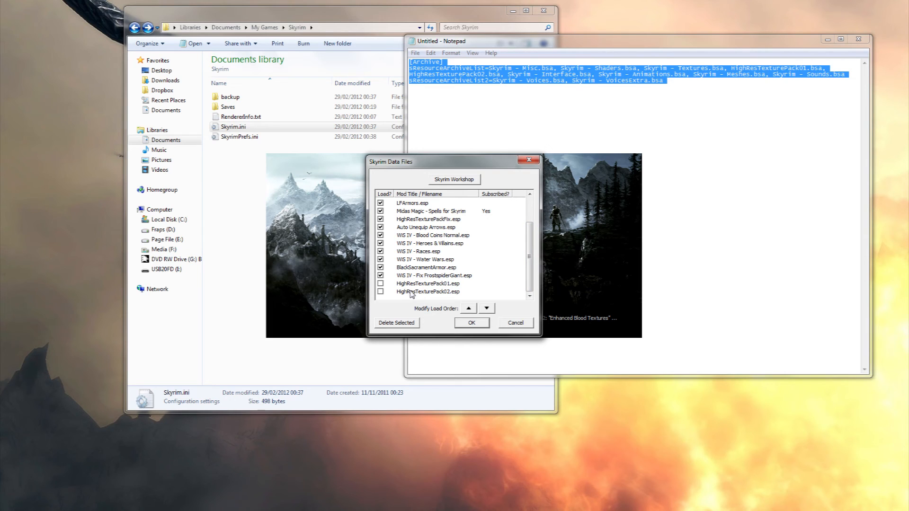
pyautogui.moveTo(392, 289)
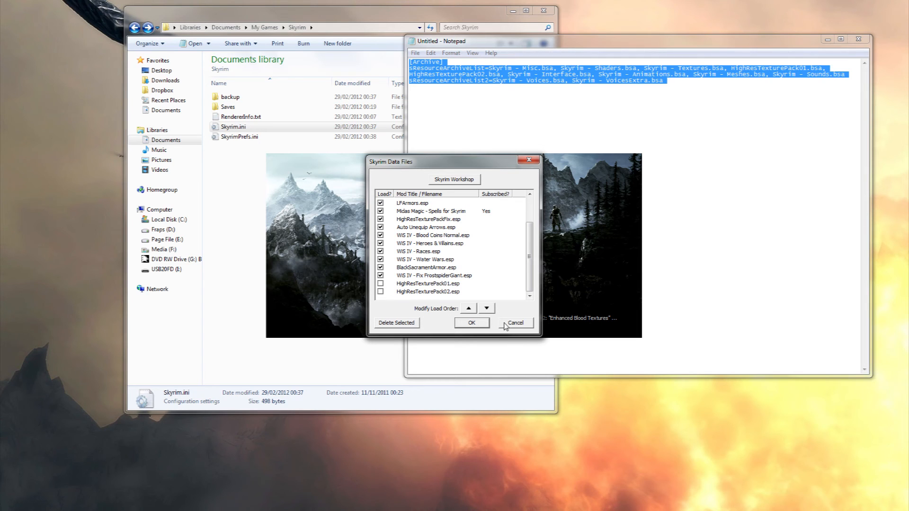
pyautogui.click(471, 323)
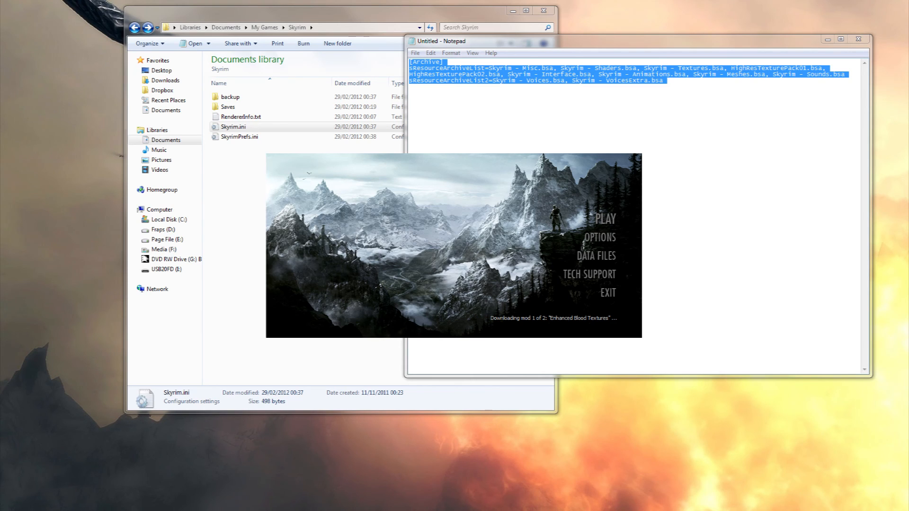
pyautogui.moveTo(616, 302)
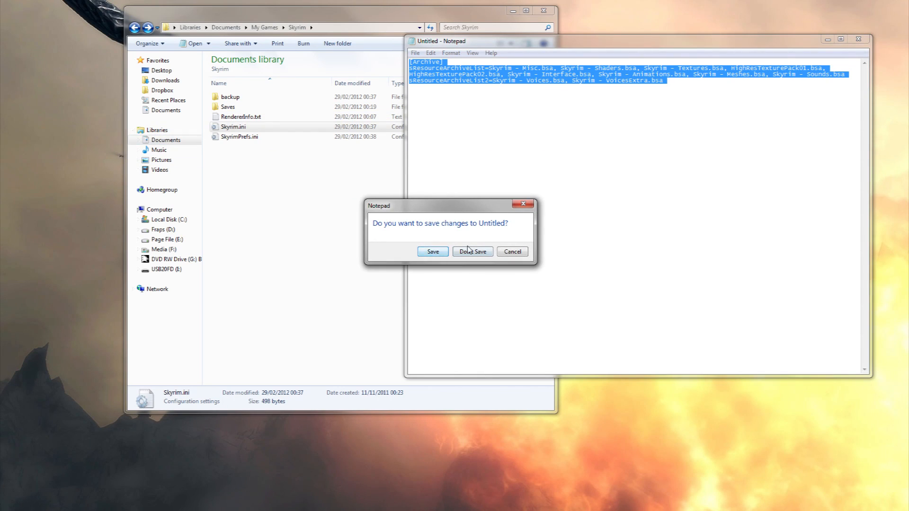
# Choose Don't Save to discard the untitled archive-list note
pyautogui.click(472, 251)
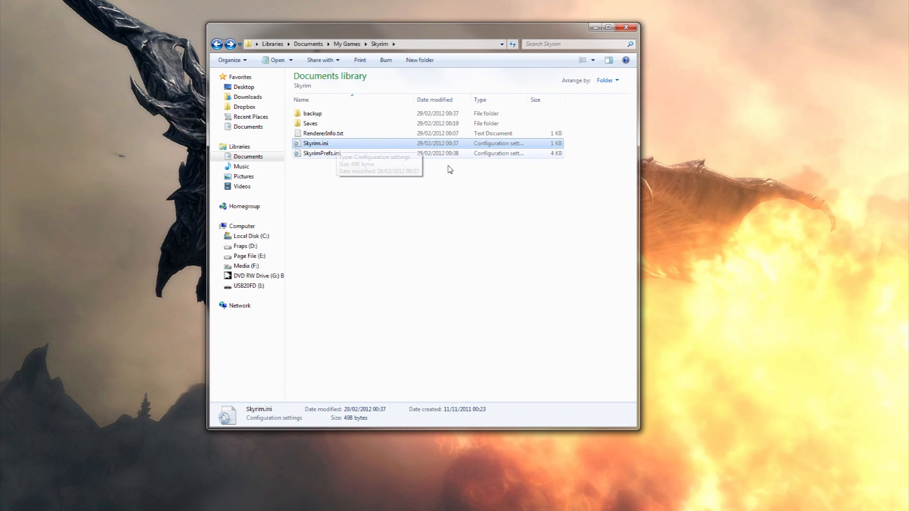
pyautogui.moveTo(456, 246)
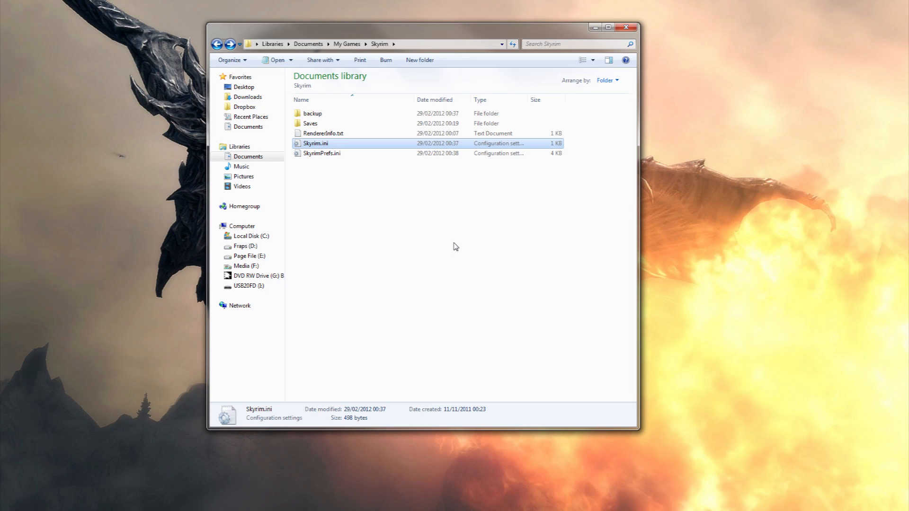
pyautogui.moveTo(453, 239)
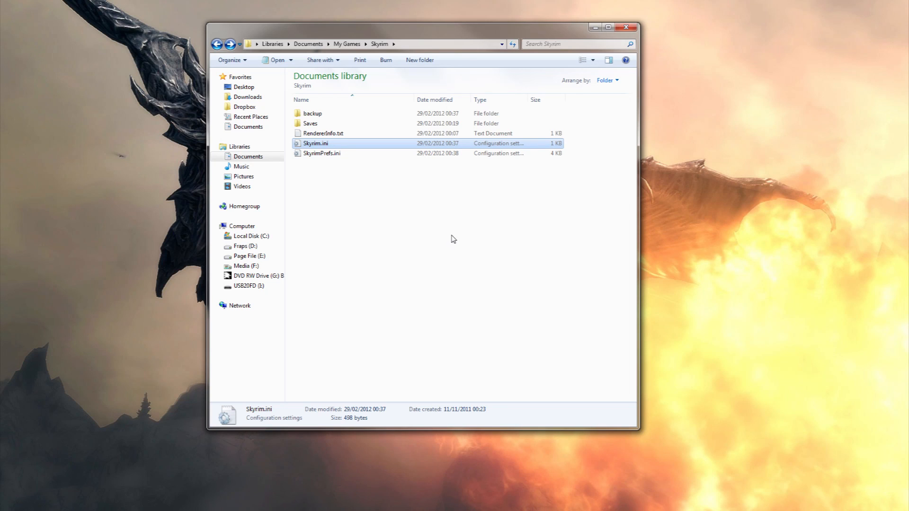